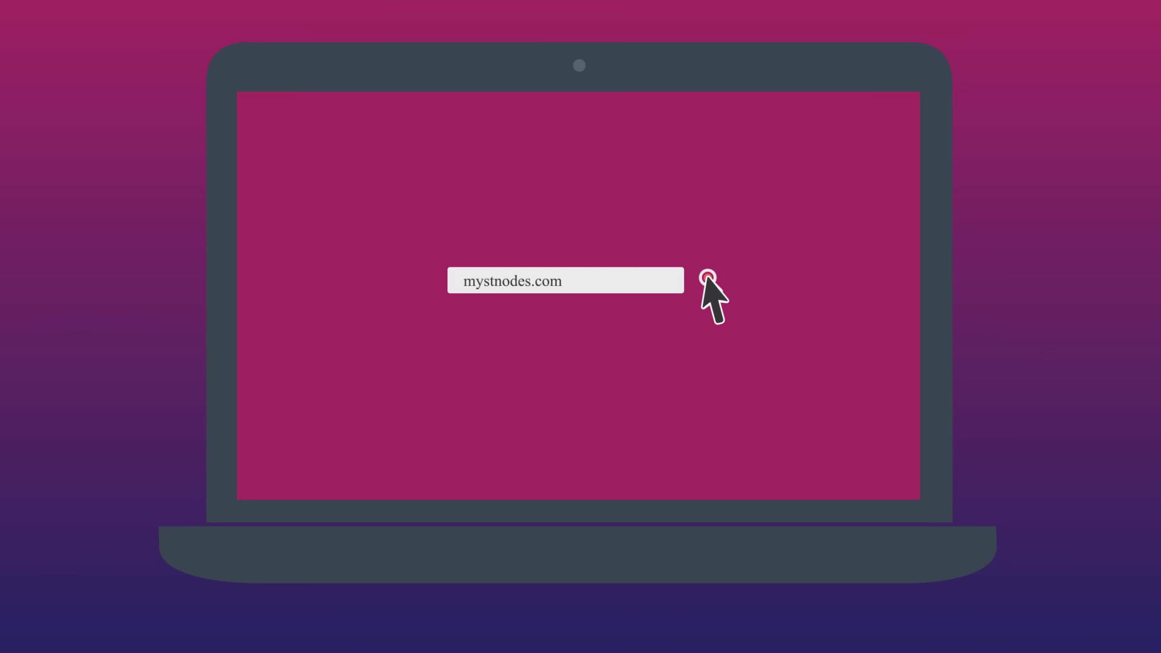
Step: Load the mystnodes.com home page, scroll past the leaderboard, and go to My Nodes
{"action": "left_click", "coordinate": [709, 281]}
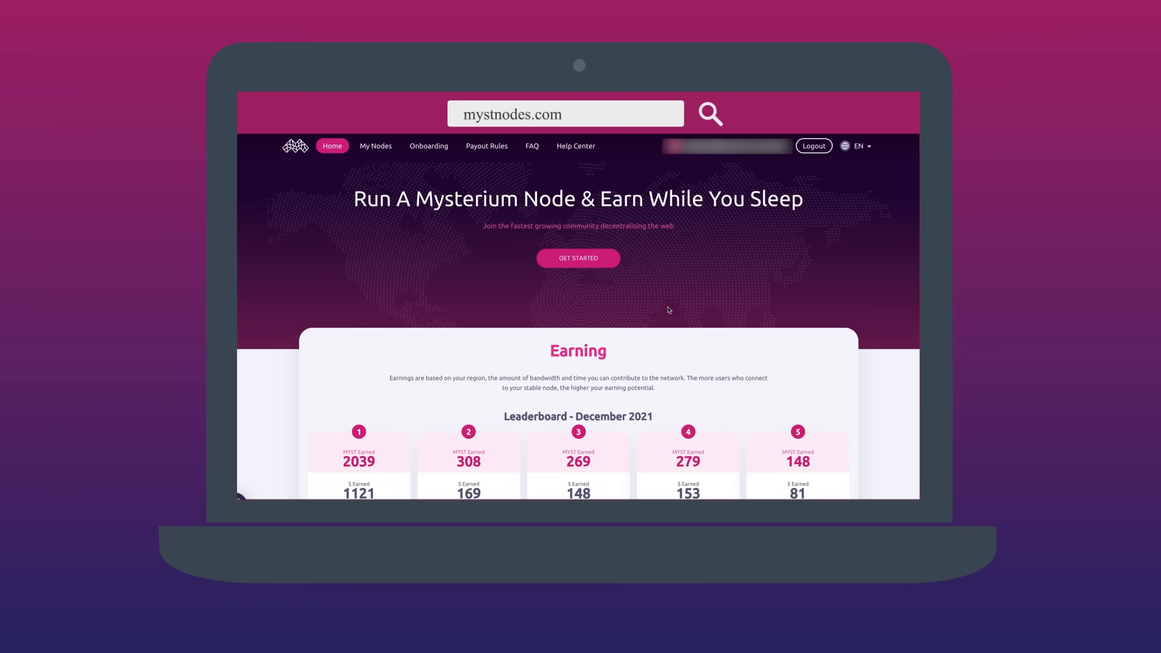
{"action": "scroll", "scroll_direction": "down", "scroll_amount": 3}
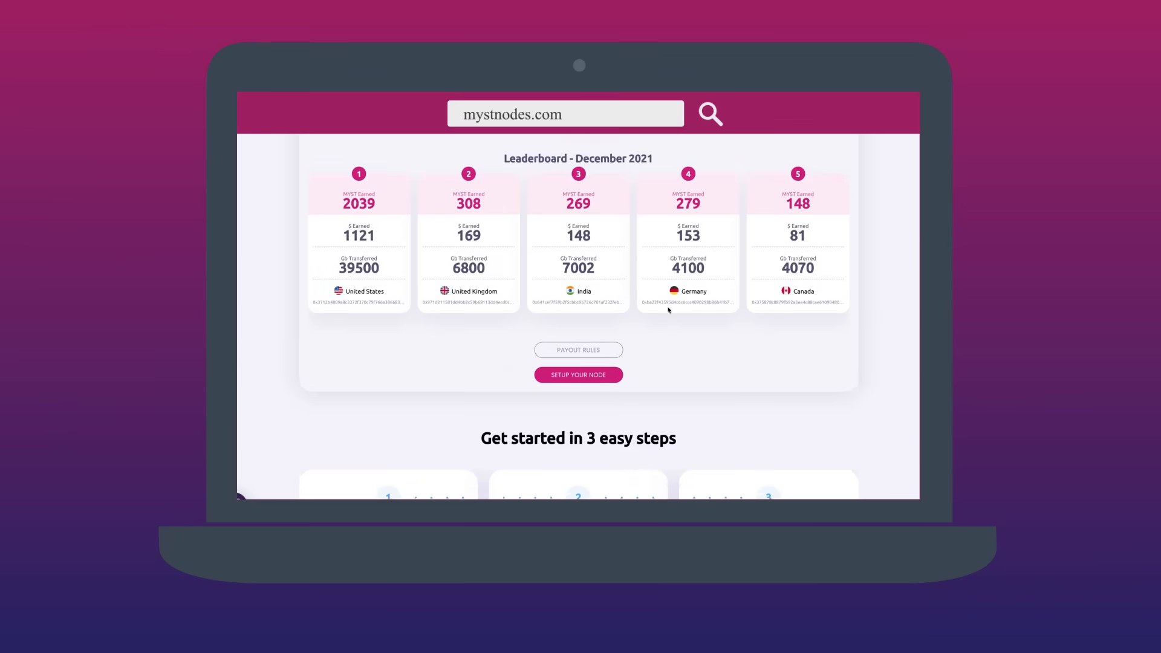
{"action": "left_click", "coordinate": [375, 145]}
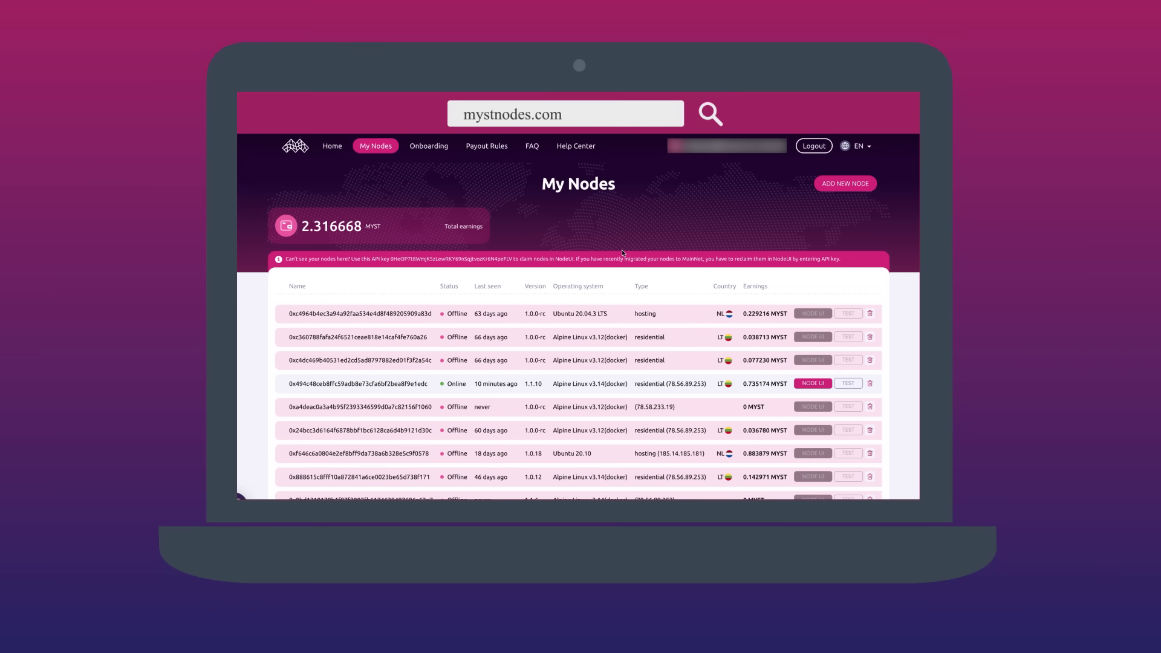
{"action": "mouse_move", "coordinate": [297, 192]}
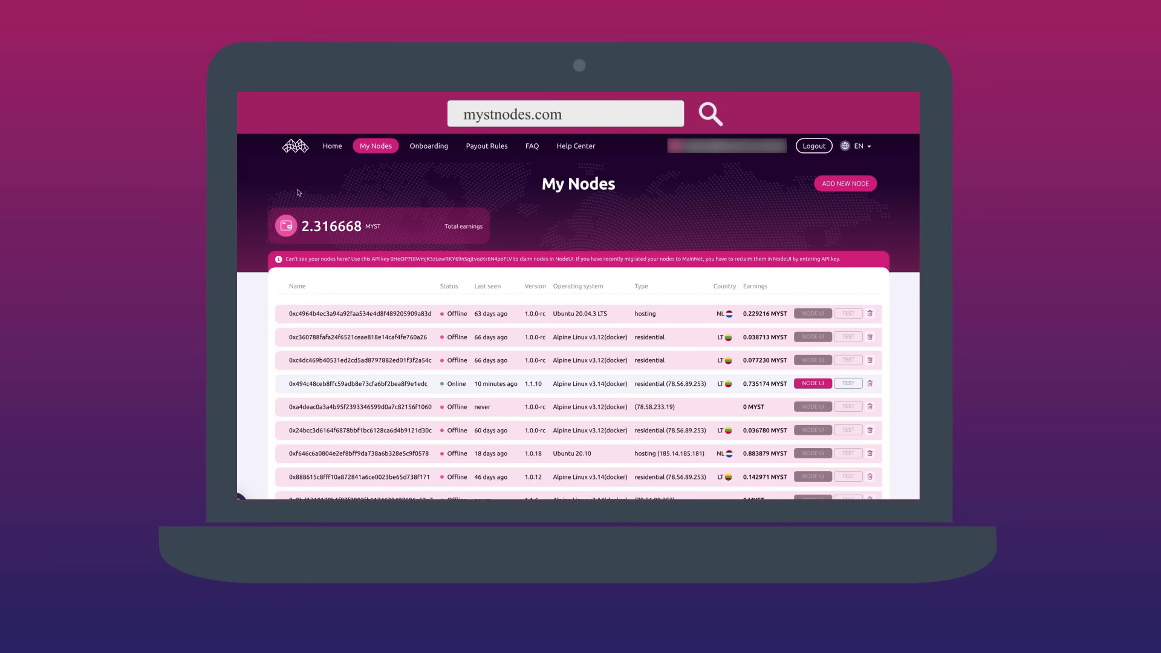